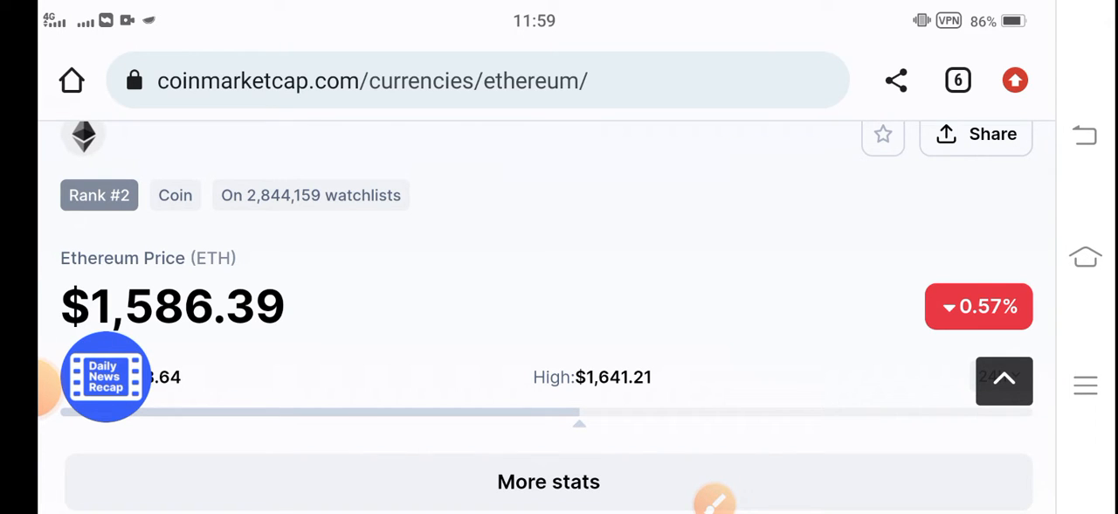
- Scroll Ethereum's price page down to the $1,586.39 price and 0.57% change
scroll(down, 3)
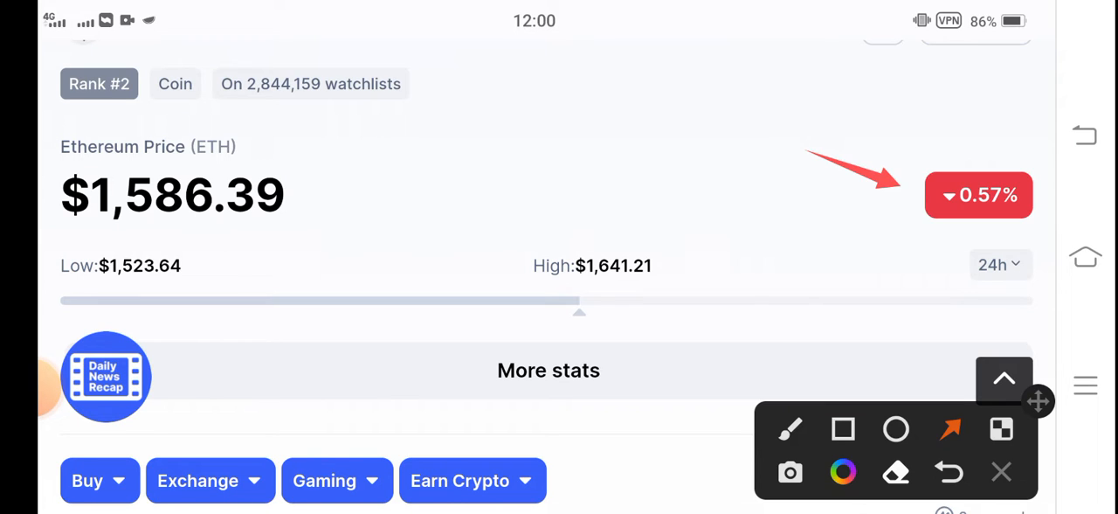
- Draw a red arrow at the $1,586.39 price, then scroll down to the chart
drag(245, 384, 153, 219)
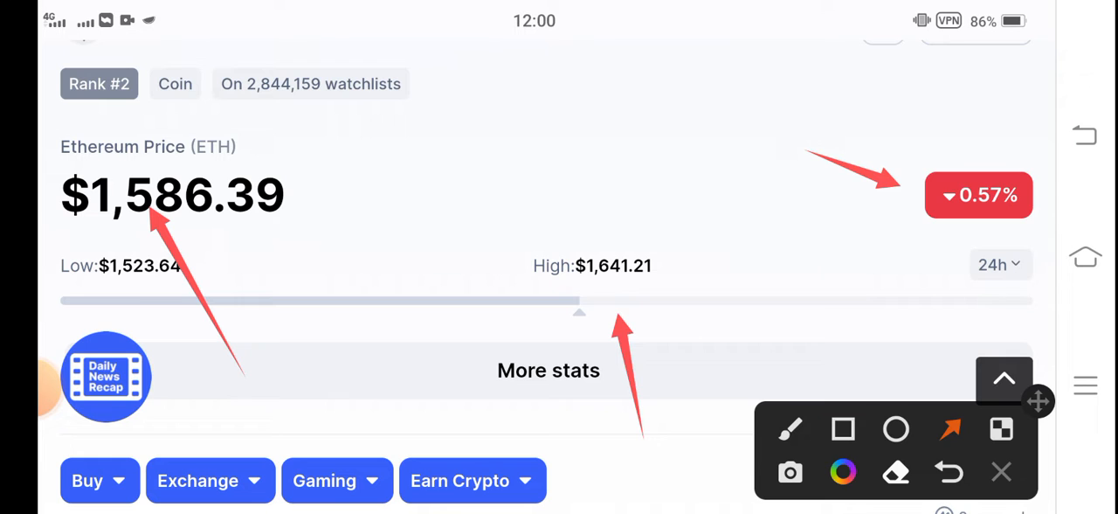
scroll(down, 3)
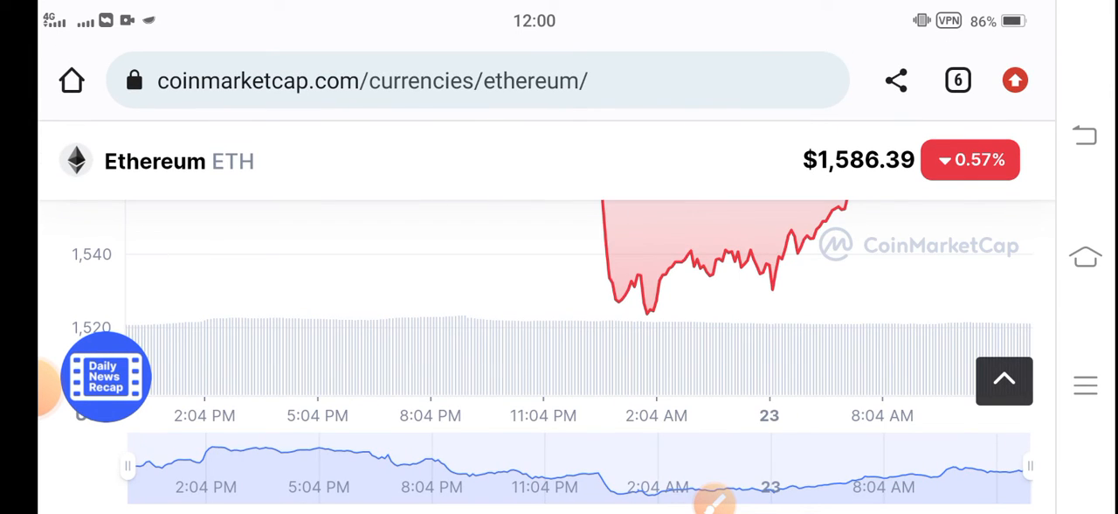
- Scroll to the stats showing $18.94B 24h trading volume and 0.09812 volume/market cap
scroll(down, 3)
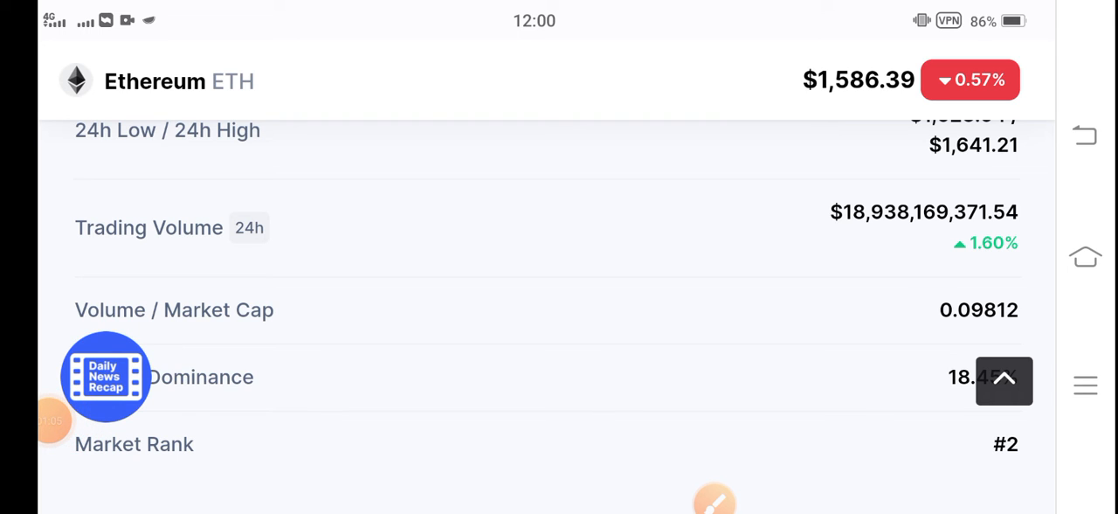
- Bring up the drawing tools for the 1.60% volume change, then close them to clear the arrow
click(715, 501)
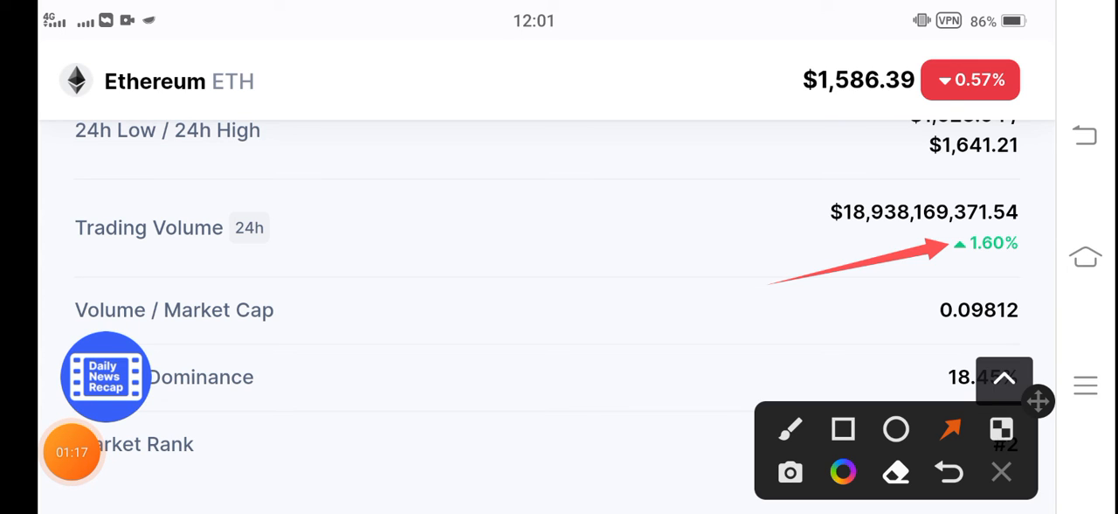
click(1001, 472)
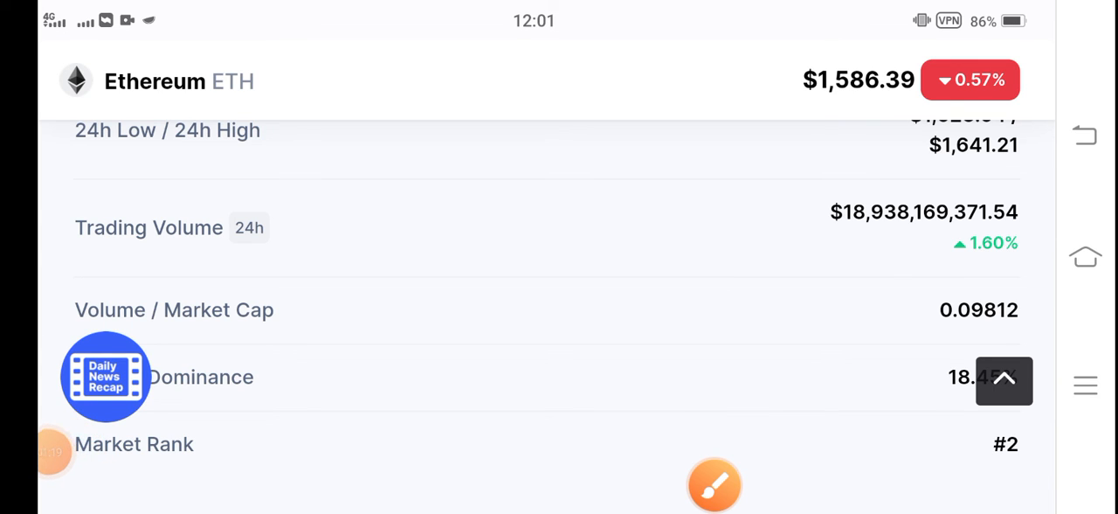